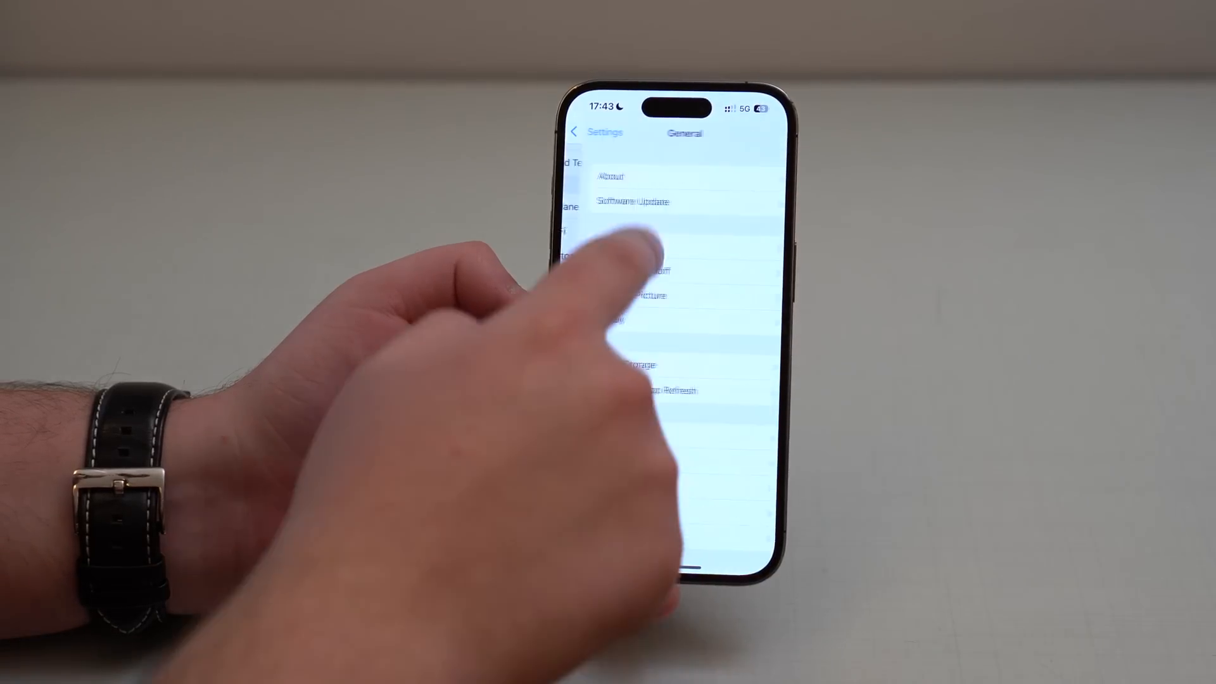
Open Software Update to see iOS Security Response 16.4.1 (a).
left_click(611, 177)
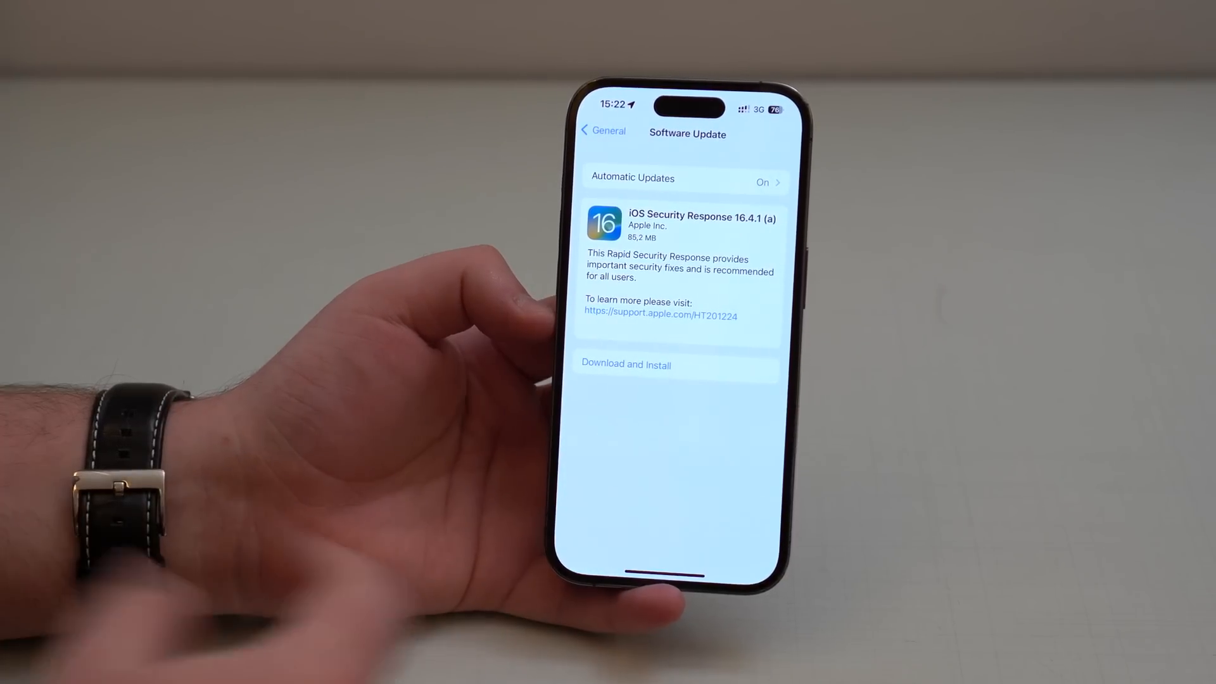
Open the HT201224 Rapid Security Responses article and scroll through it.
left_click(626, 365)
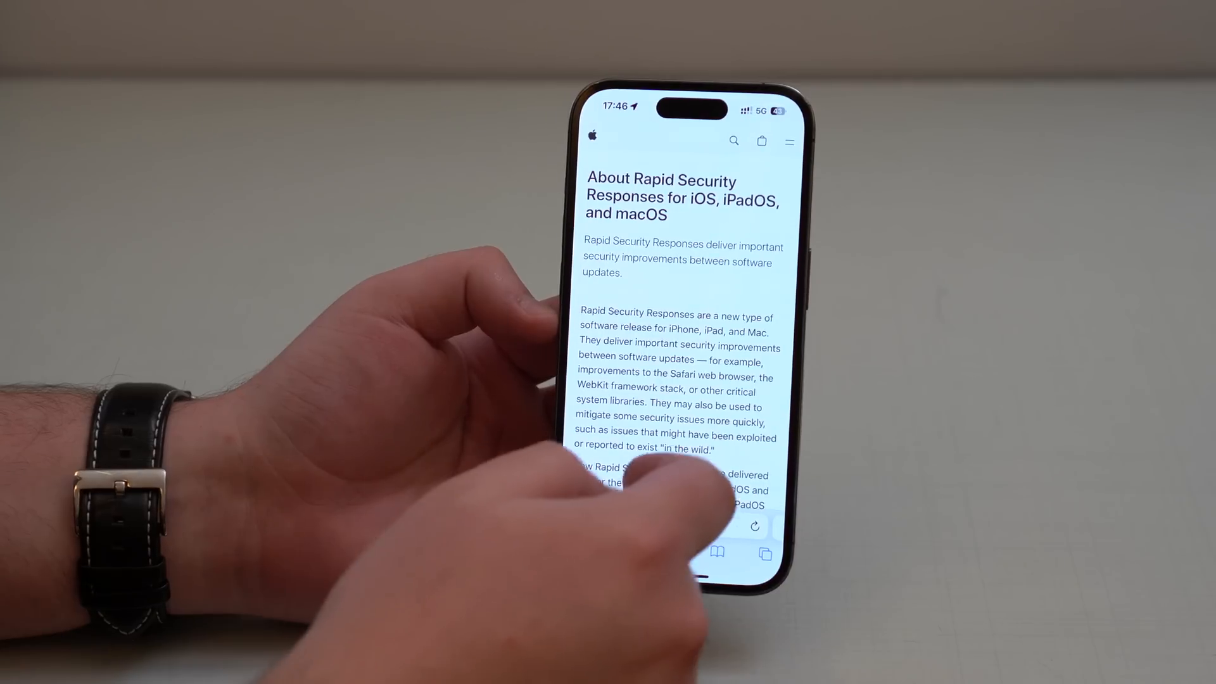
scroll("down", 3)
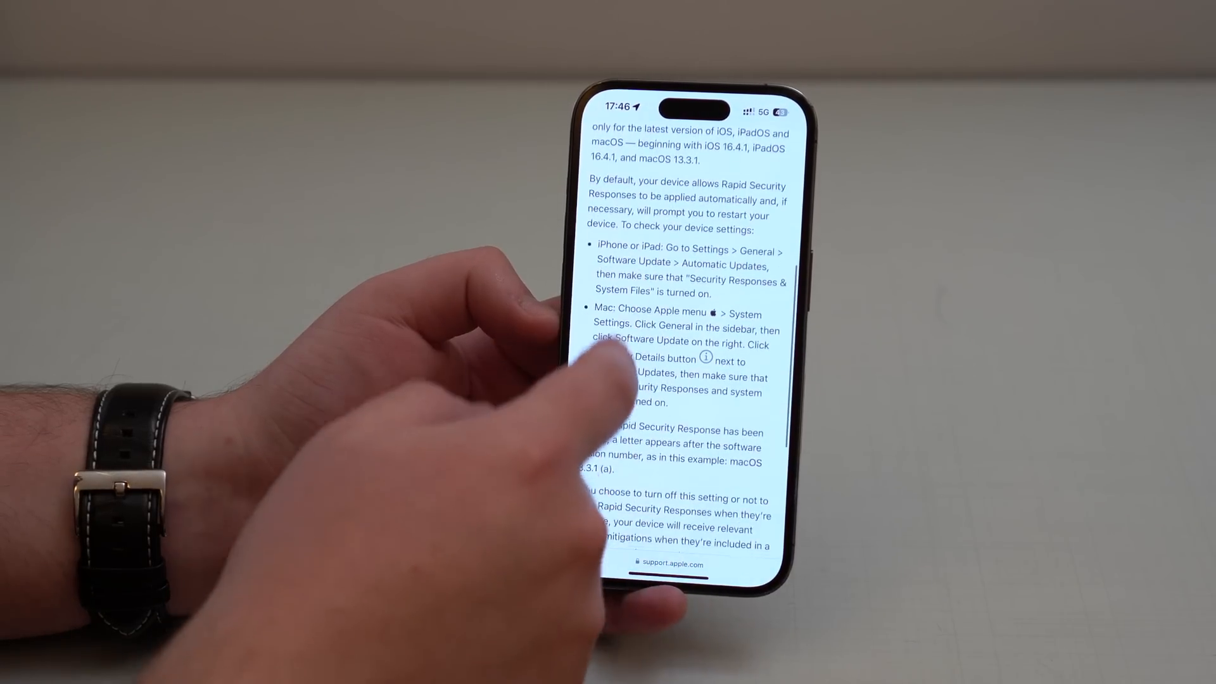
scroll("down", 3)
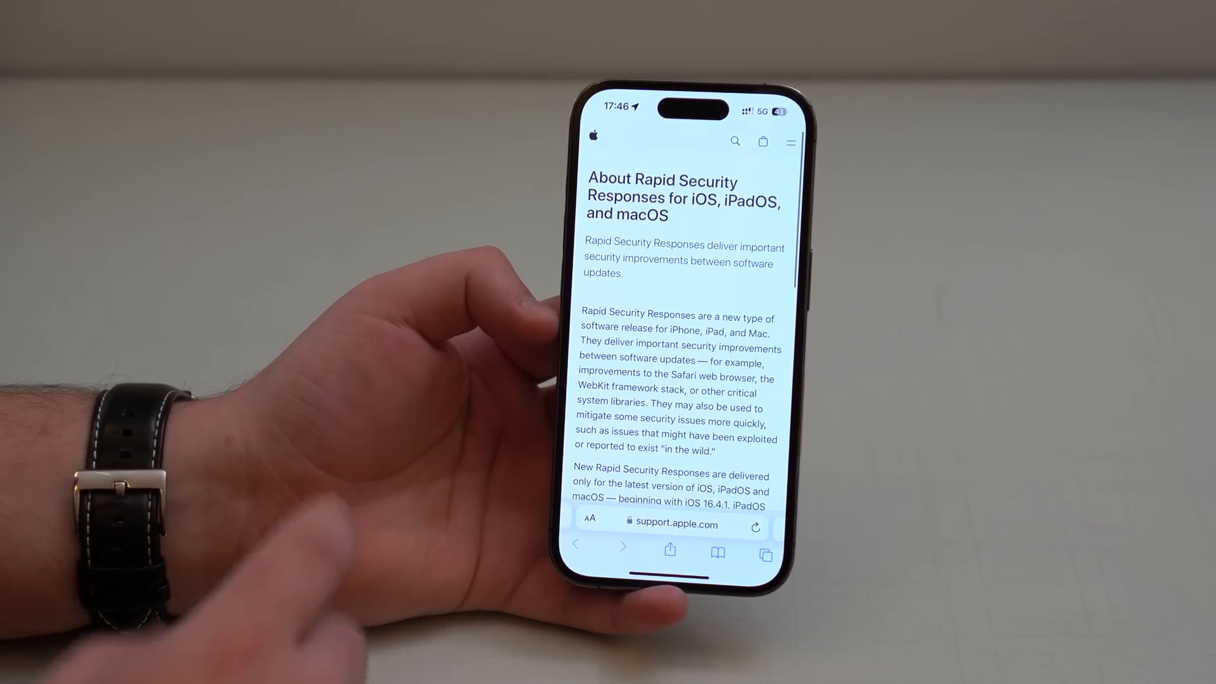